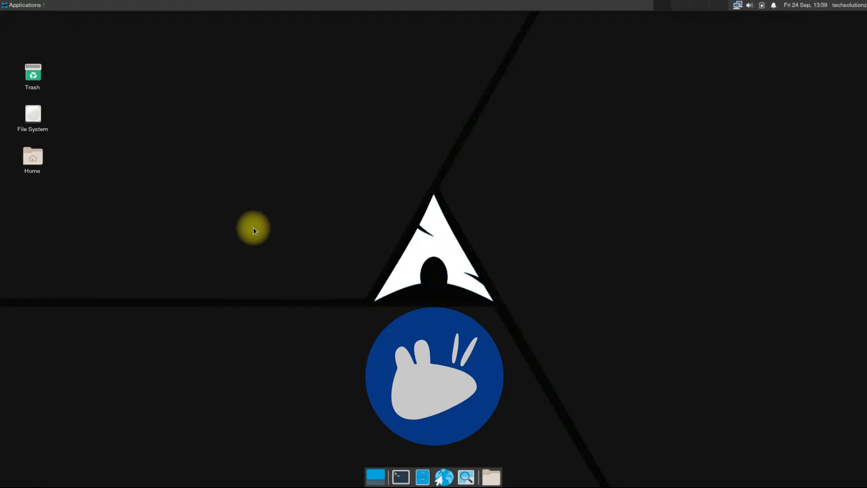
Open a terminal and enter `sudo pacman -S --needed xorg` without running it
click(400, 477)
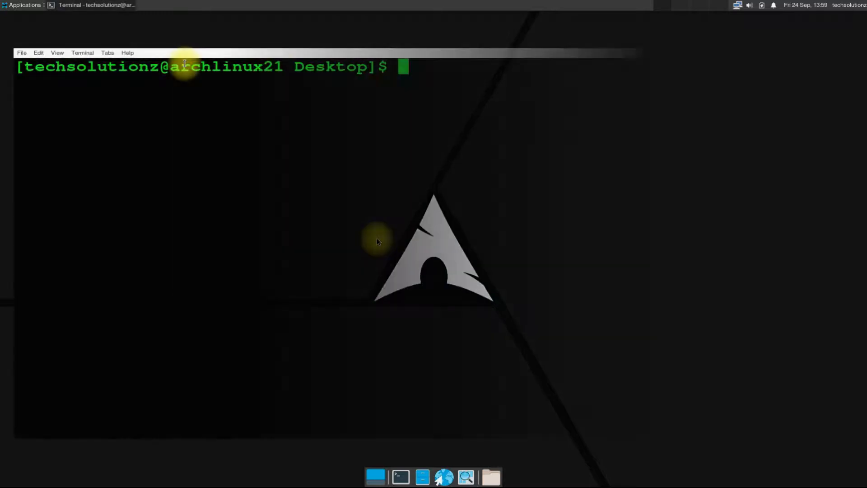
text(sudo)
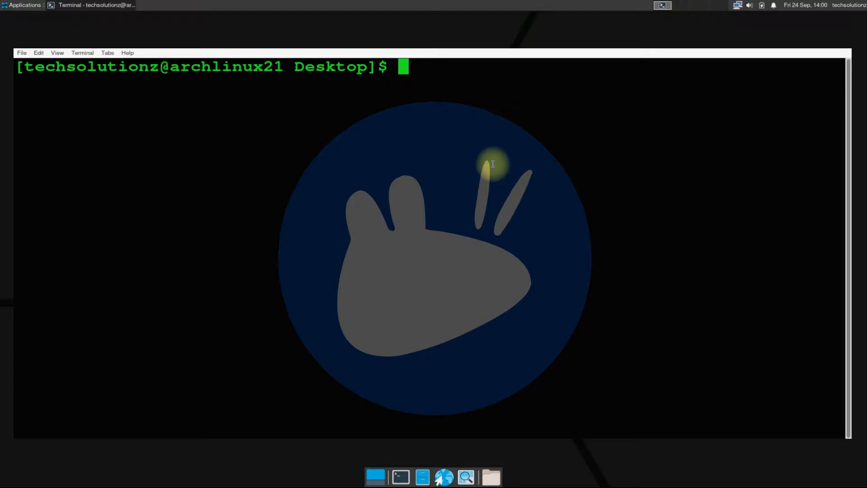
text(sudo pacman)
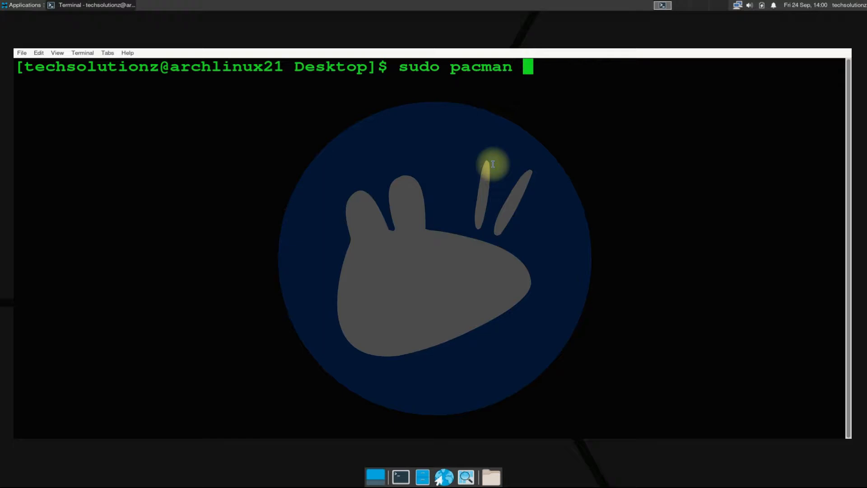
text(-S --need)
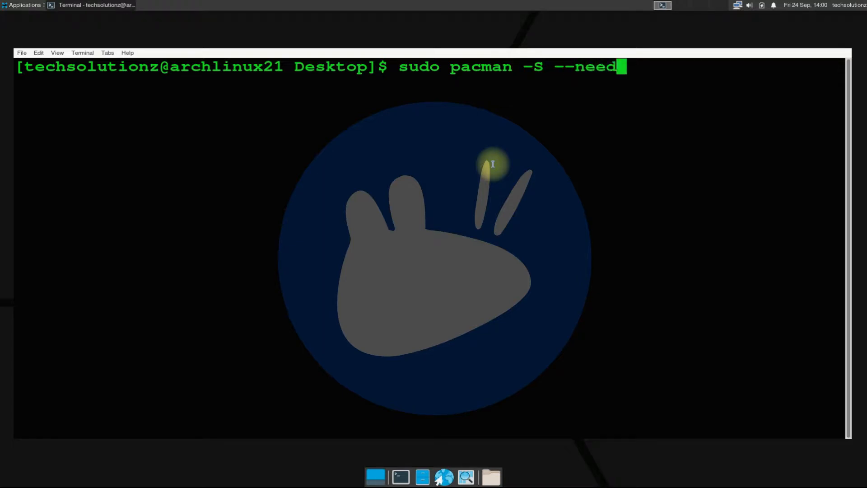
text(ed xorg)
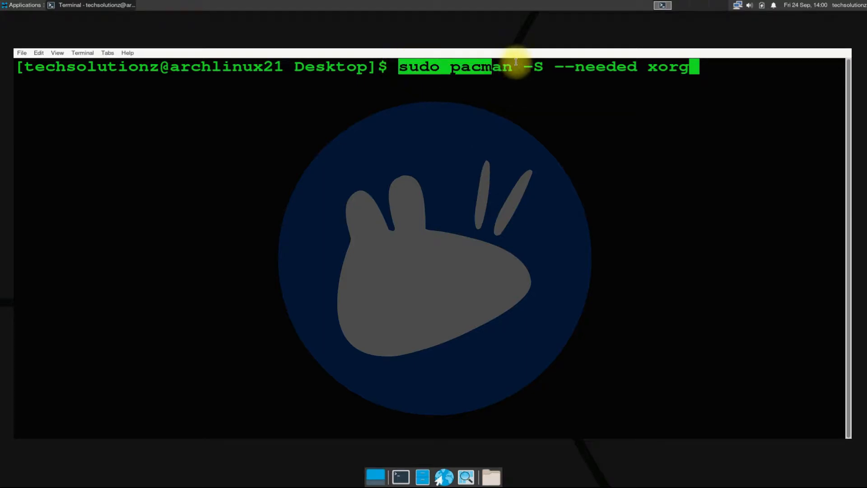
mouse_move(528, 235)
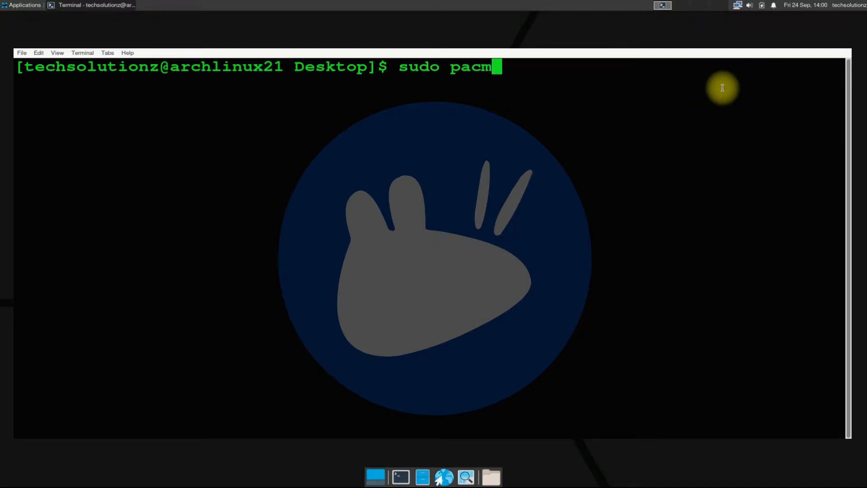
Run `sudo pacman -Syy` with the sudo password so core, extra and community sync to 100%
text(an -)
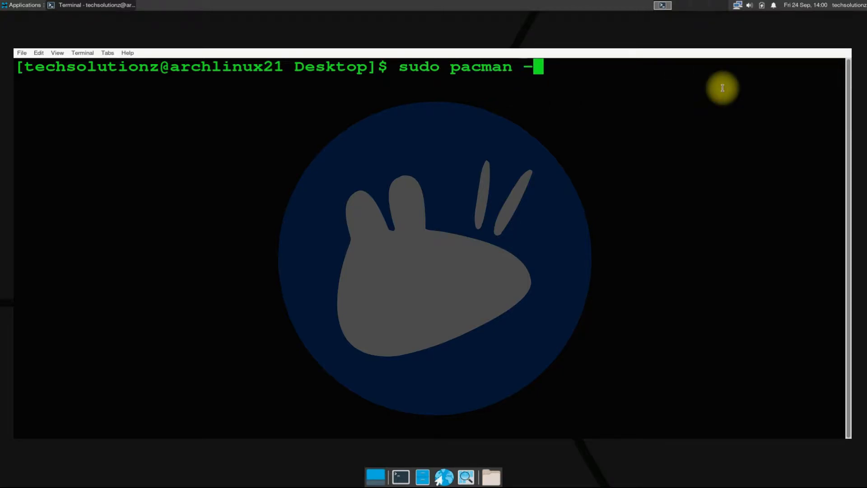
text(Syy)
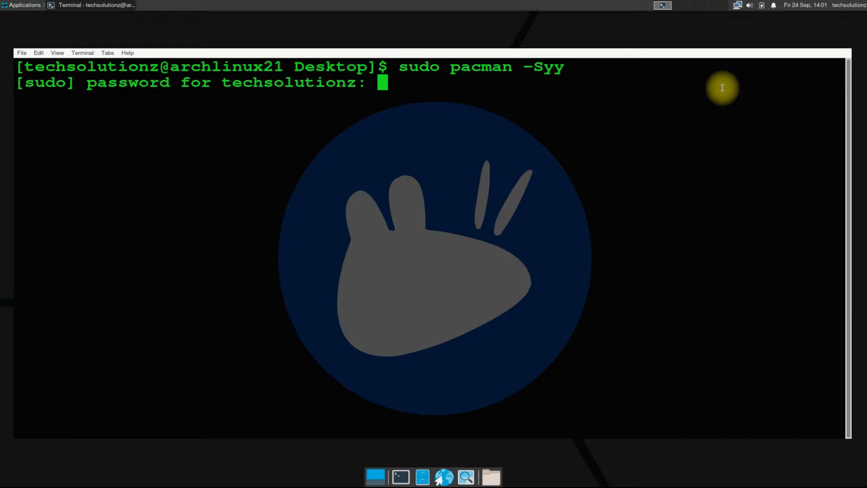
key(Return)
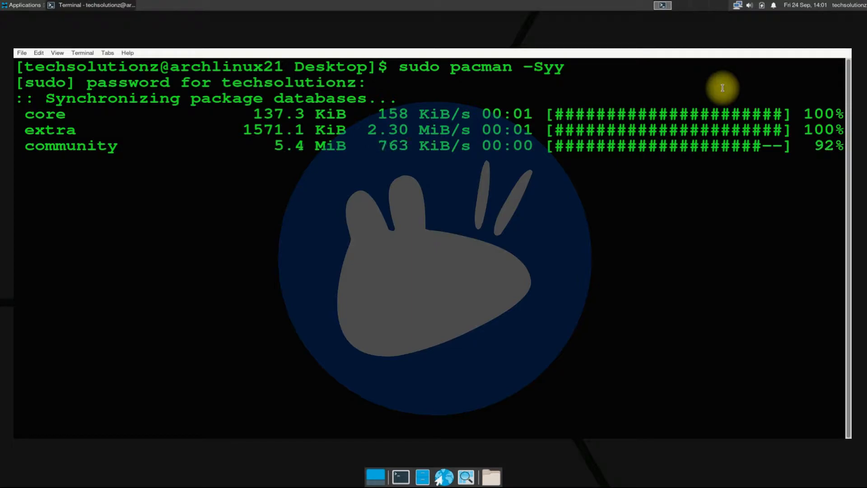
text(sud)
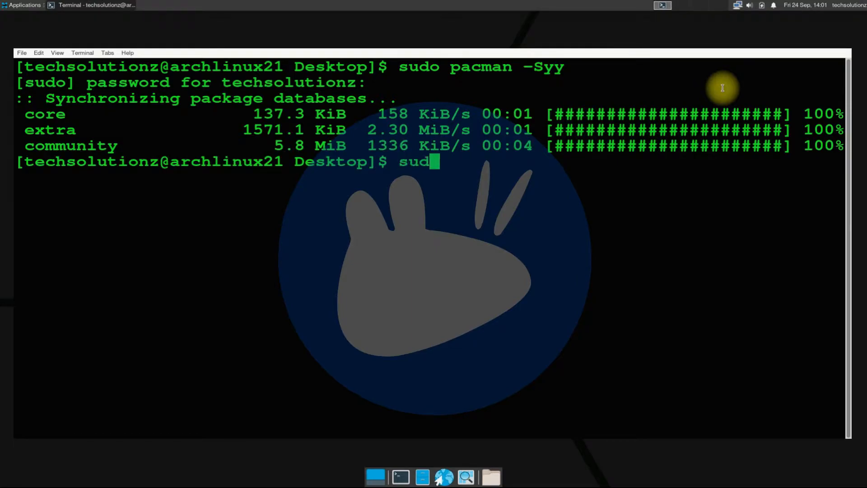
Run `sudo pacman -S --needed gnome`, accept defaults and install all 329 packages
text(pacman-)
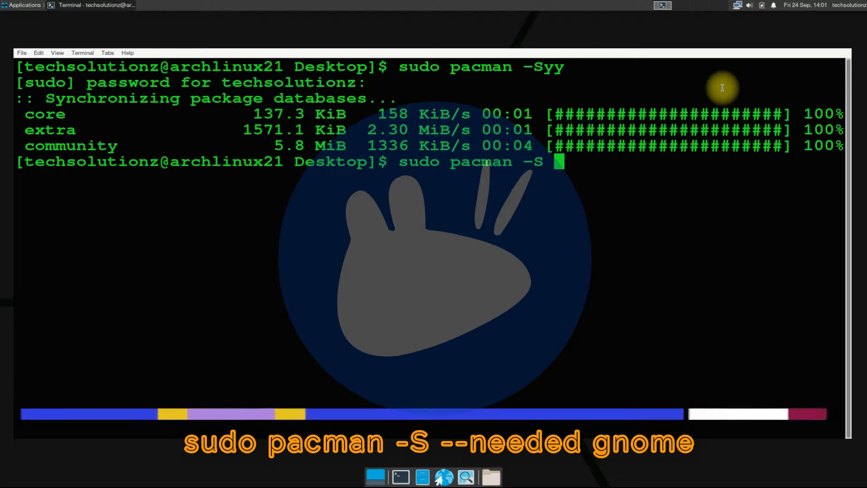
text(--needed g)
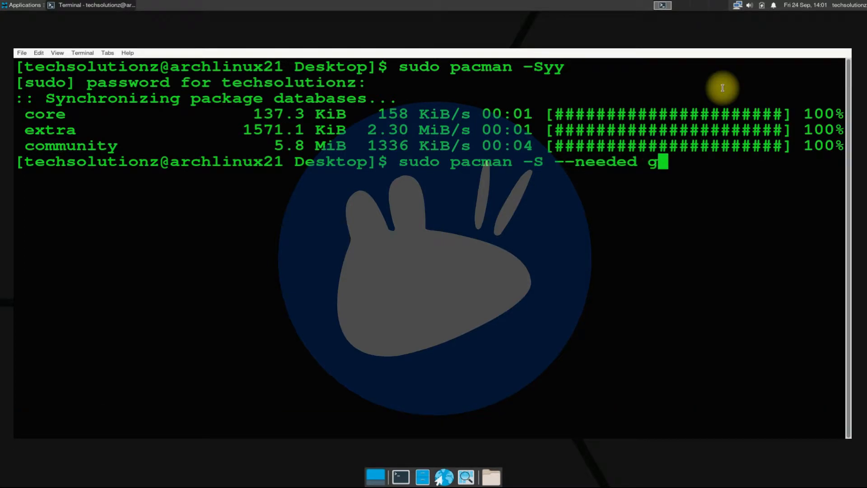
text(no)
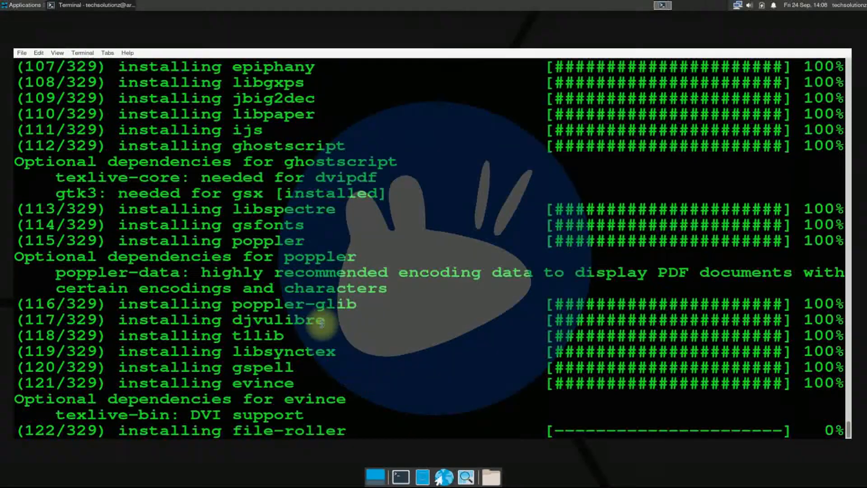
scroll(down, 3)
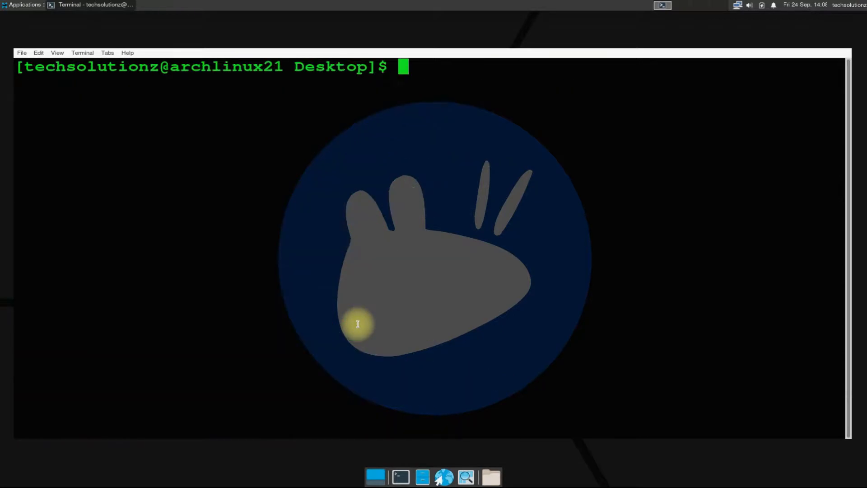
Run `sudo pacman -S --needed archlinux-wallpaper` and confirm with Y
text(sudo pacman -S)
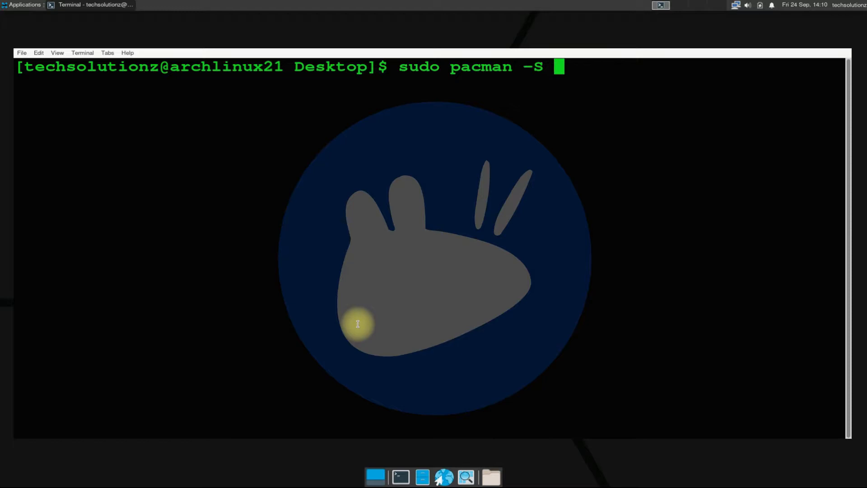
text(--)
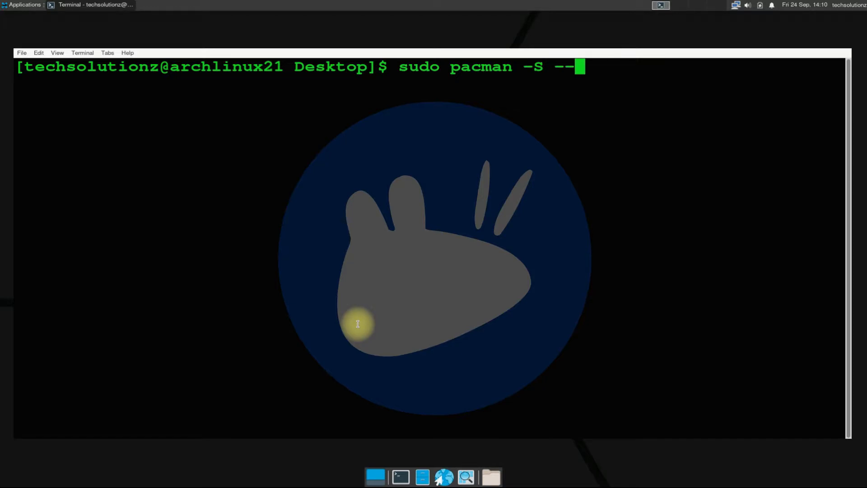
text(needed)
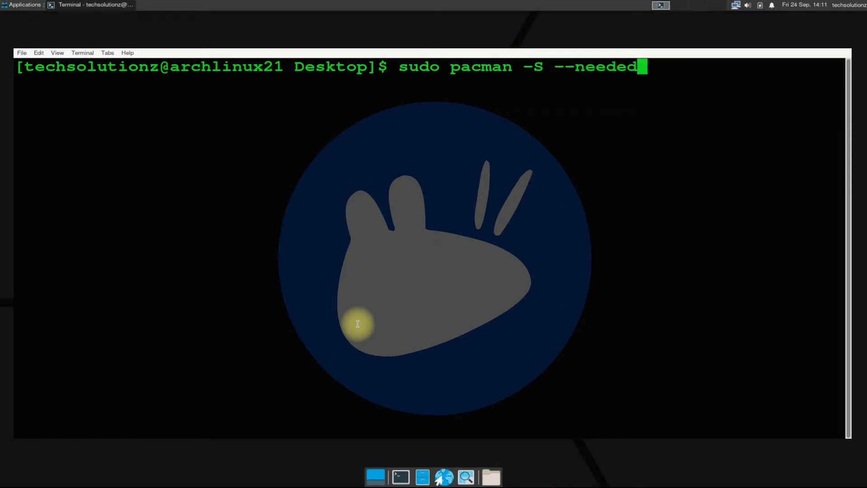
text(a)
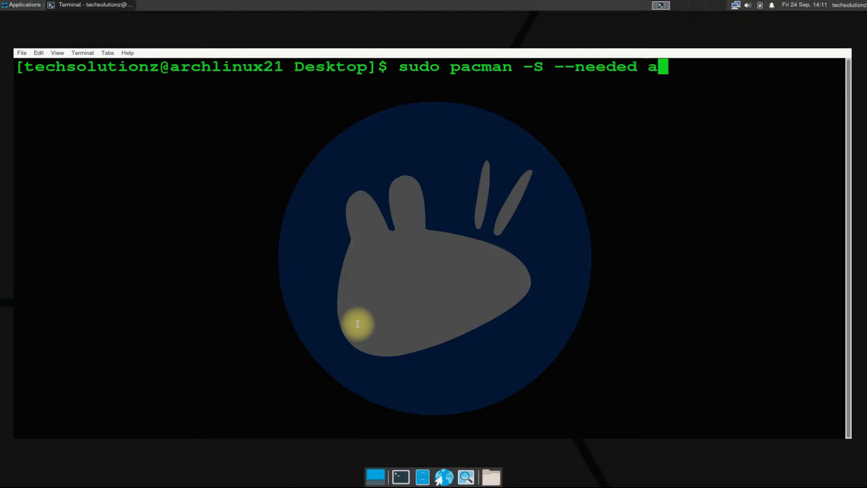
text(rchlinux)
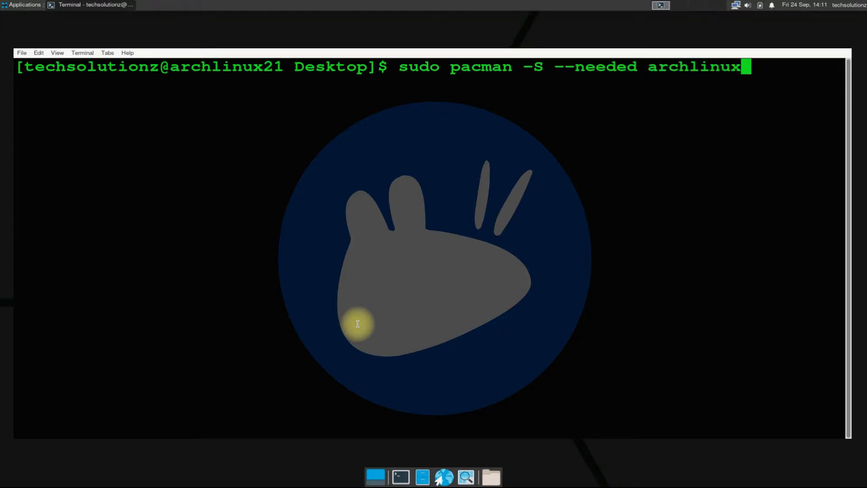
text(-wallp)
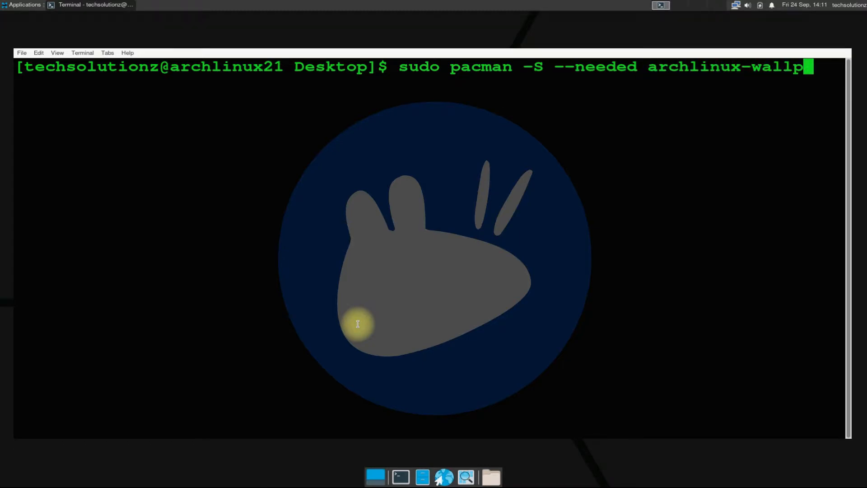
text(aper)
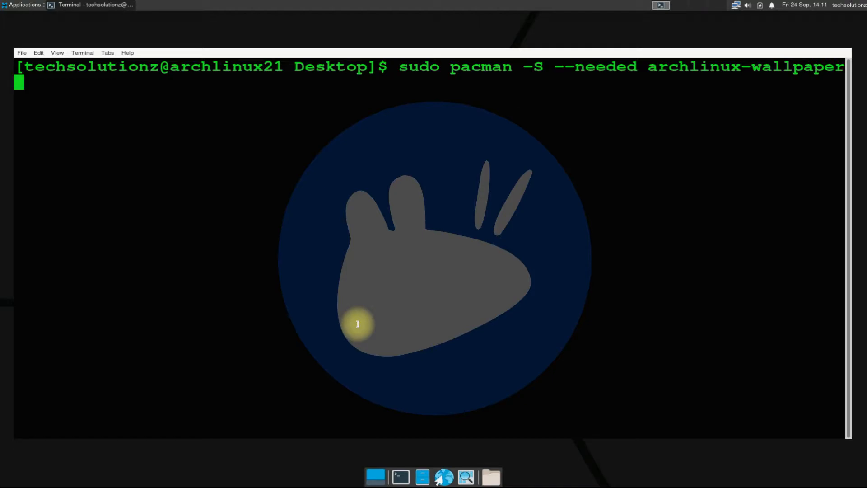
text(Y)
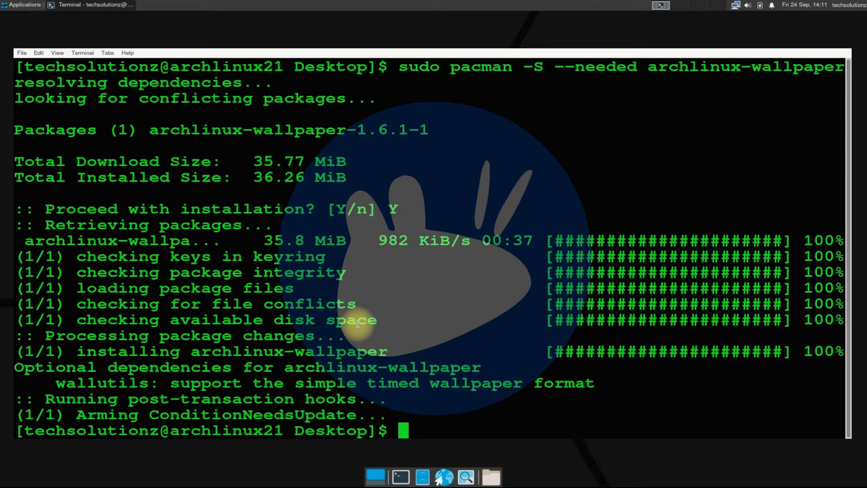
Clear the terminal screen ready for the reboot command
text(clea)
text(reboot)
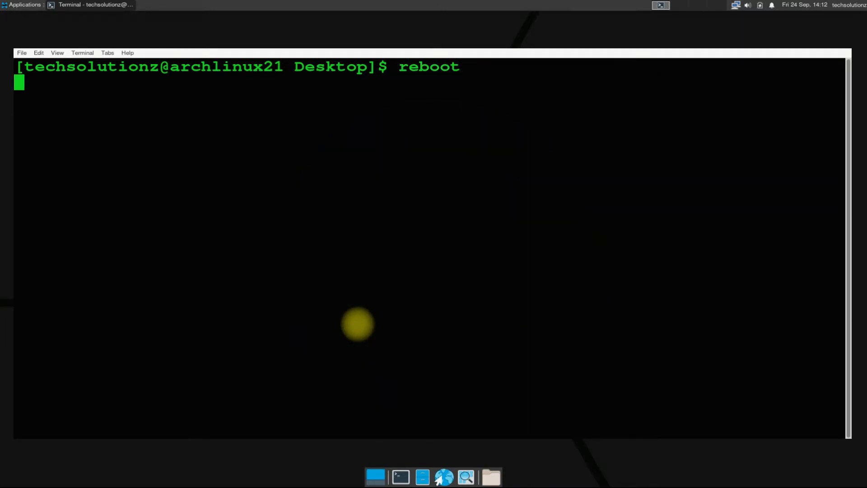
Reboot, then enter the password at GDM and log in to the GNOME session
key(Return)
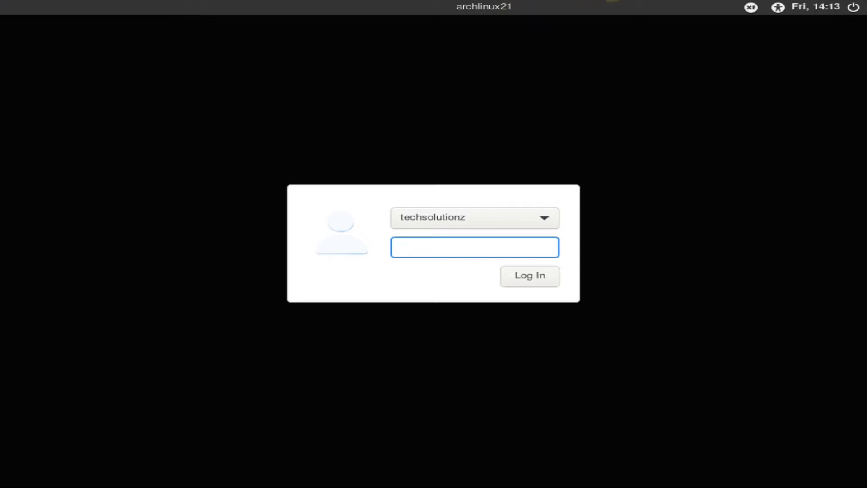
click(750, 6)
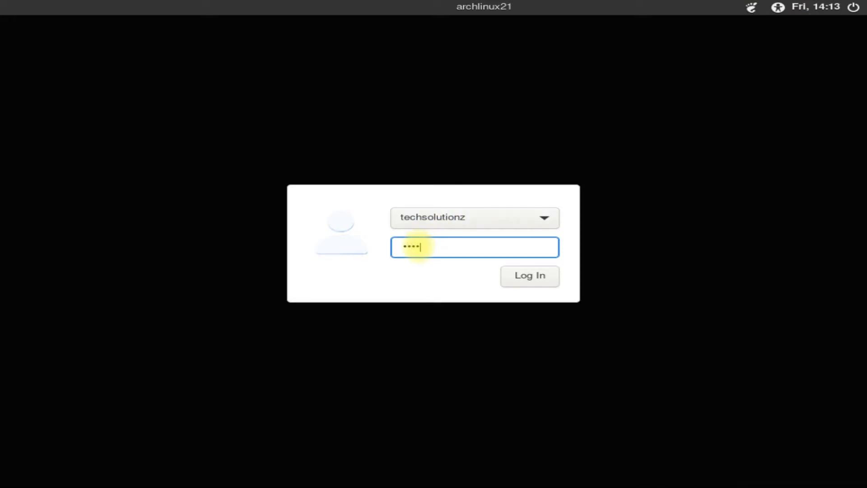
click(528, 275)
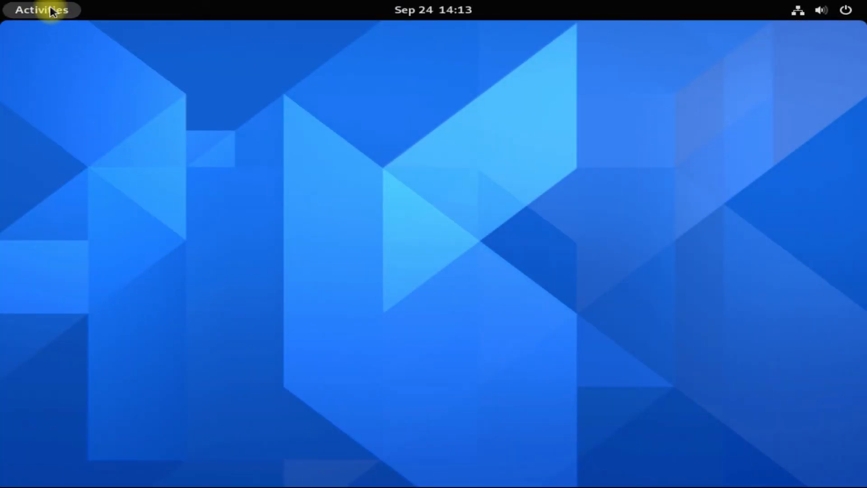
In Settings > Displays choose 1920 × 1200 (16:10), then go to the About page
click(42, 9)
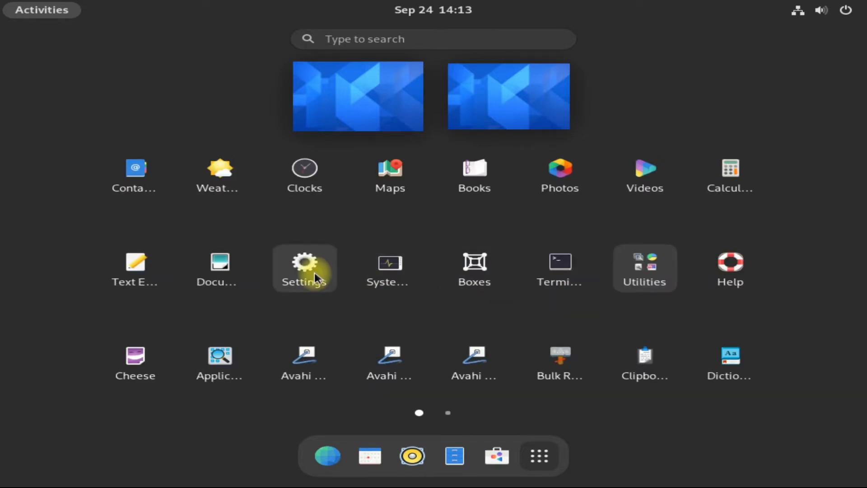
click(304, 268)
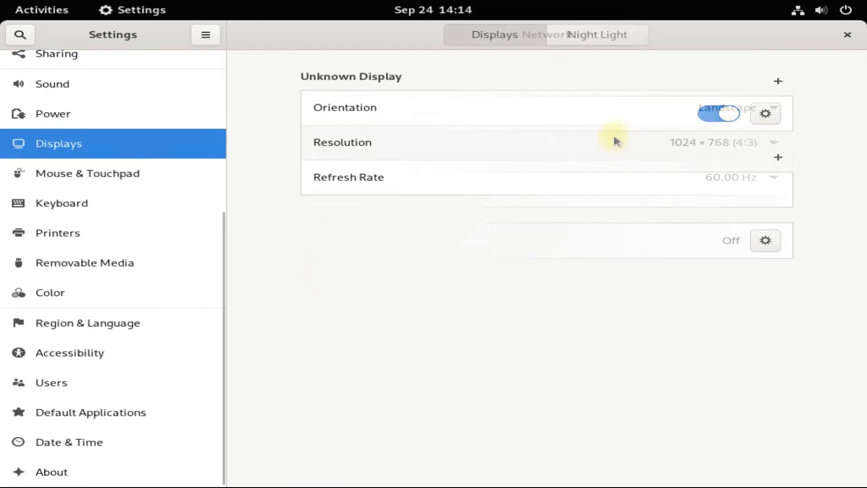
click(773, 142)
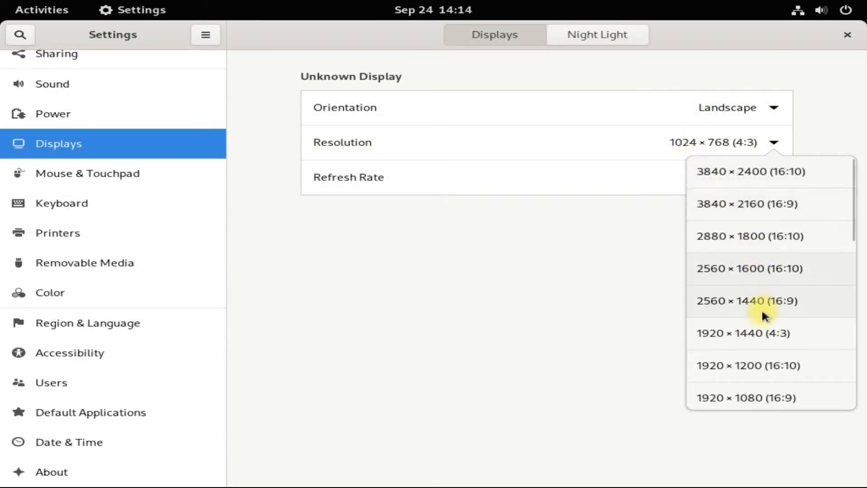
click(748, 365)
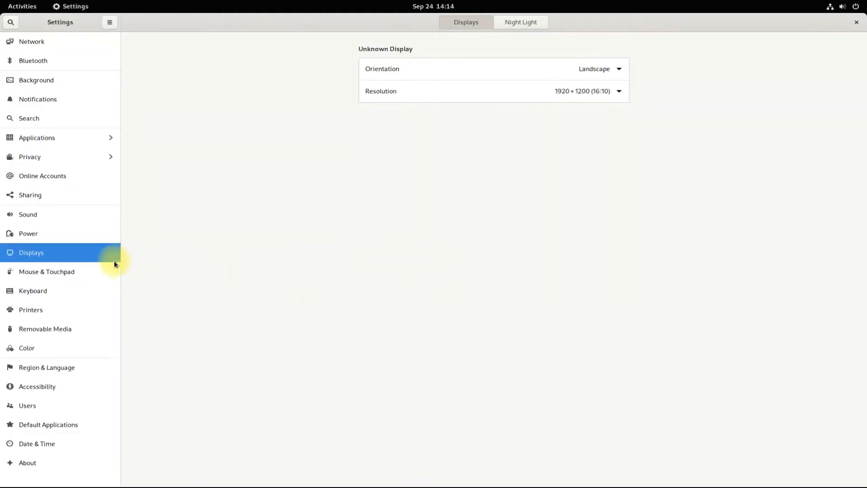
click(26, 462)
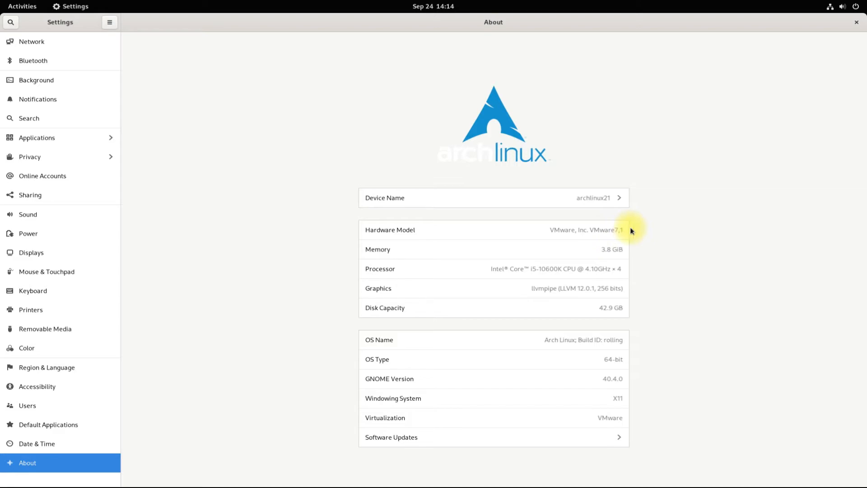
mouse_move(600, 385)
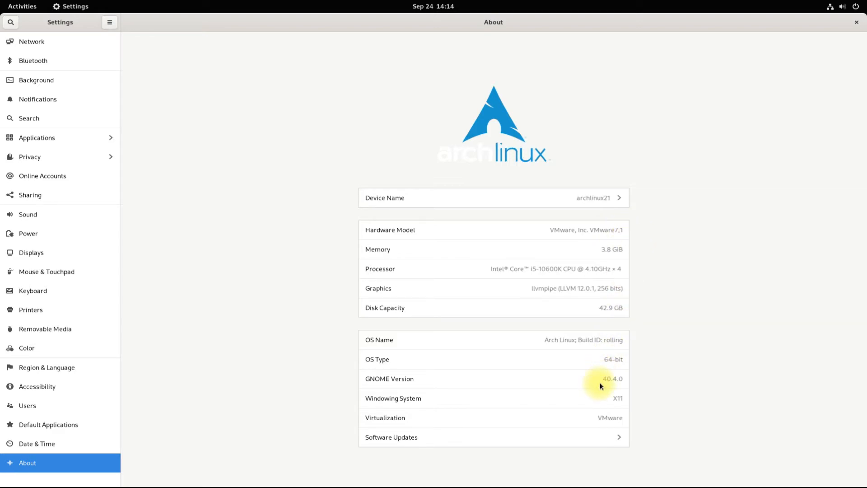
Return to Settings via the overview and browse the Background gallery with the Arch Linux wallpapers
click(21, 7)
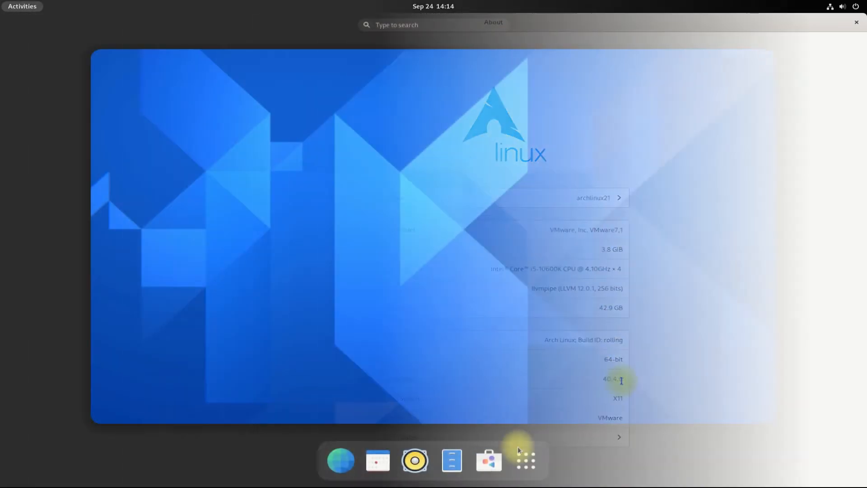
click(525, 460)
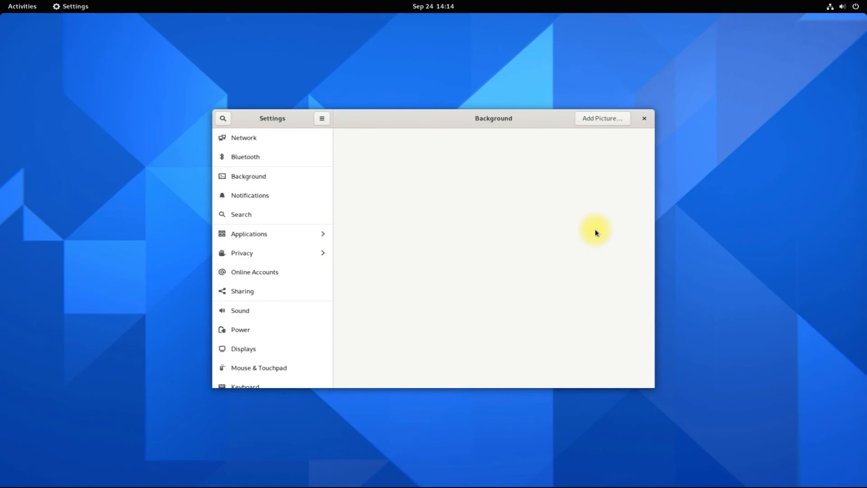
click(248, 176)
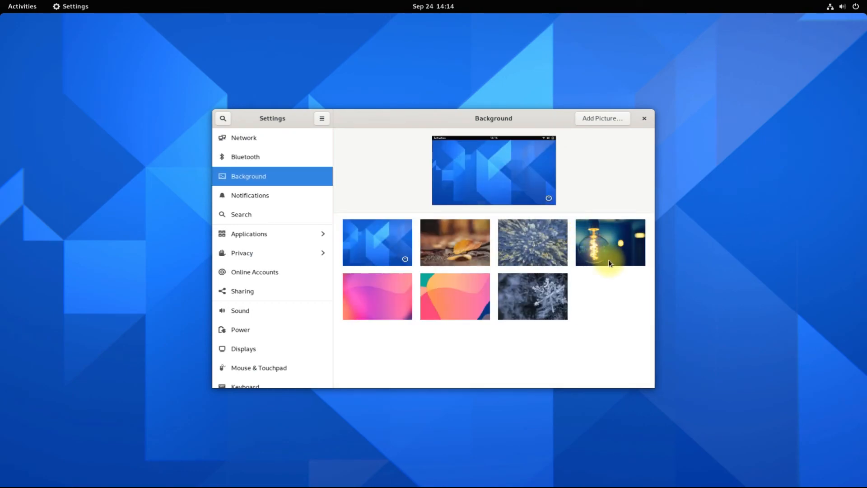
scroll(down, 3)
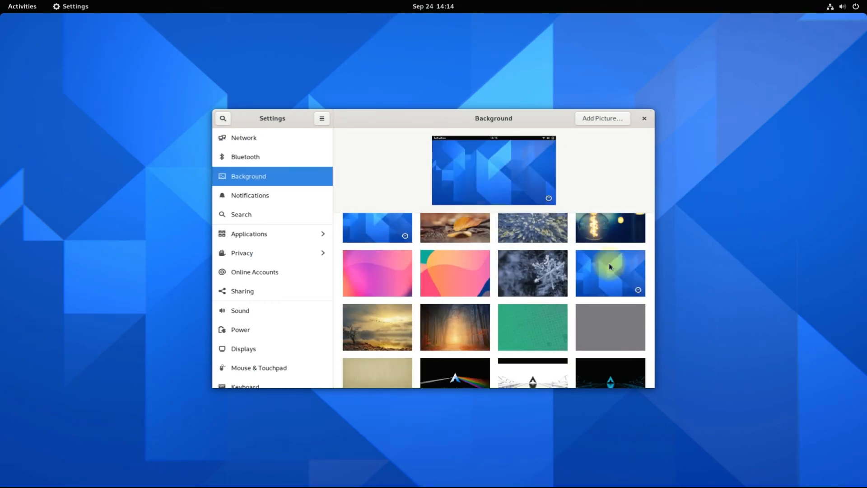